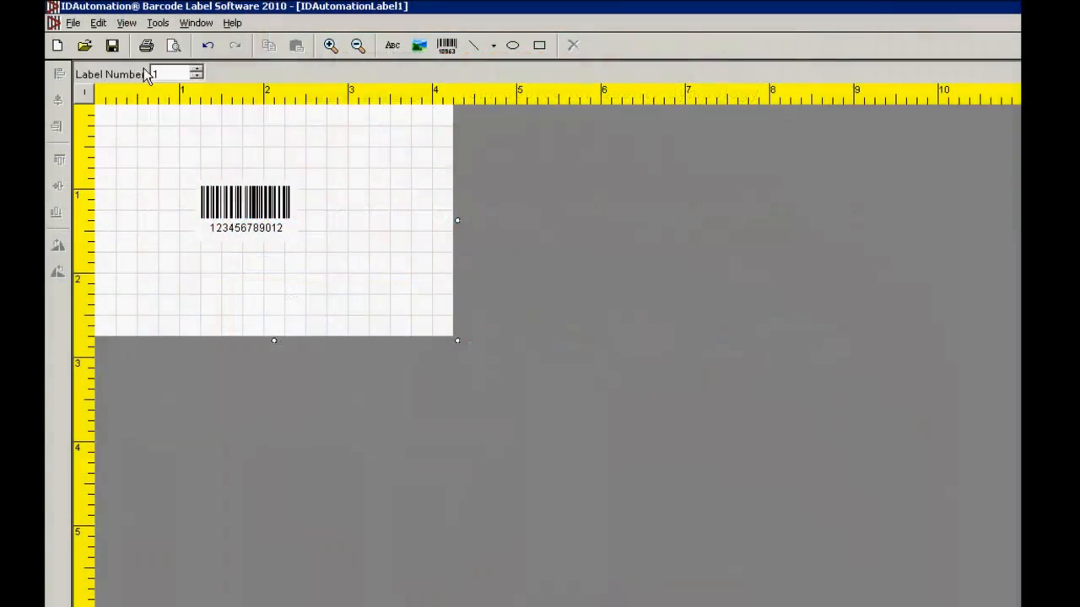
Step: Bring up the Print Range dialog via File > Print Preview
click(73, 22)
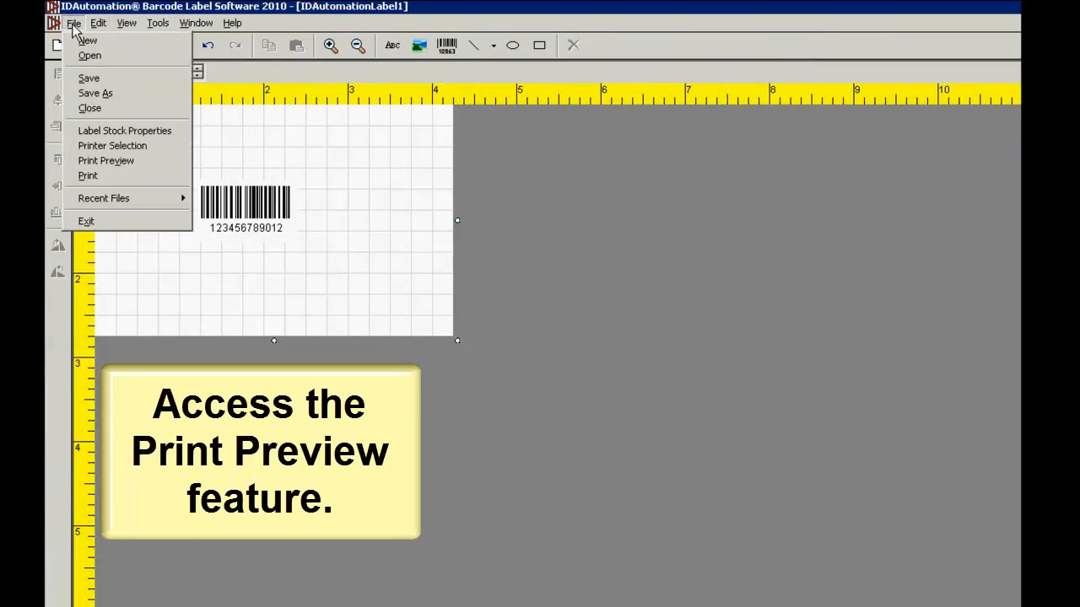
mouse_move(105, 160)
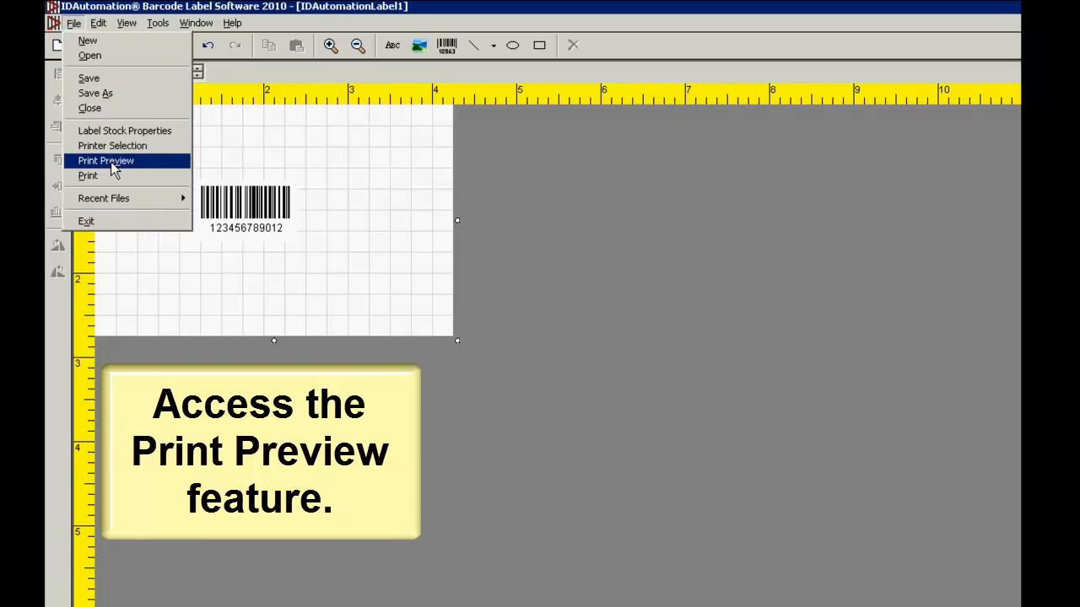
click(104, 160)
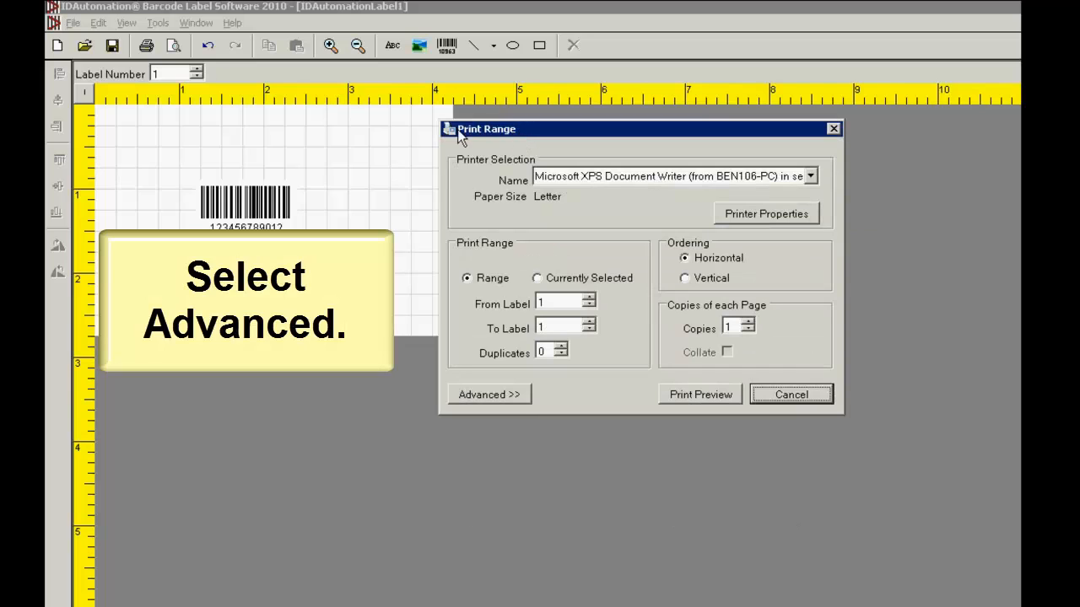
mouse_move(477, 413)
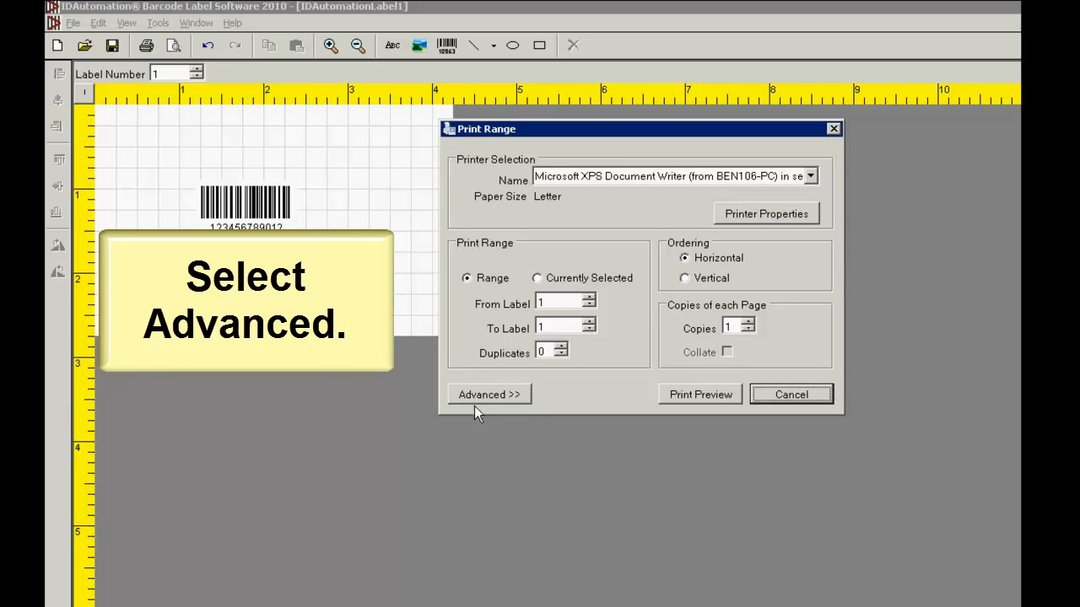
Step: Reveal the advanced printing options and switch printing to Currently Selected label
click(490, 394)
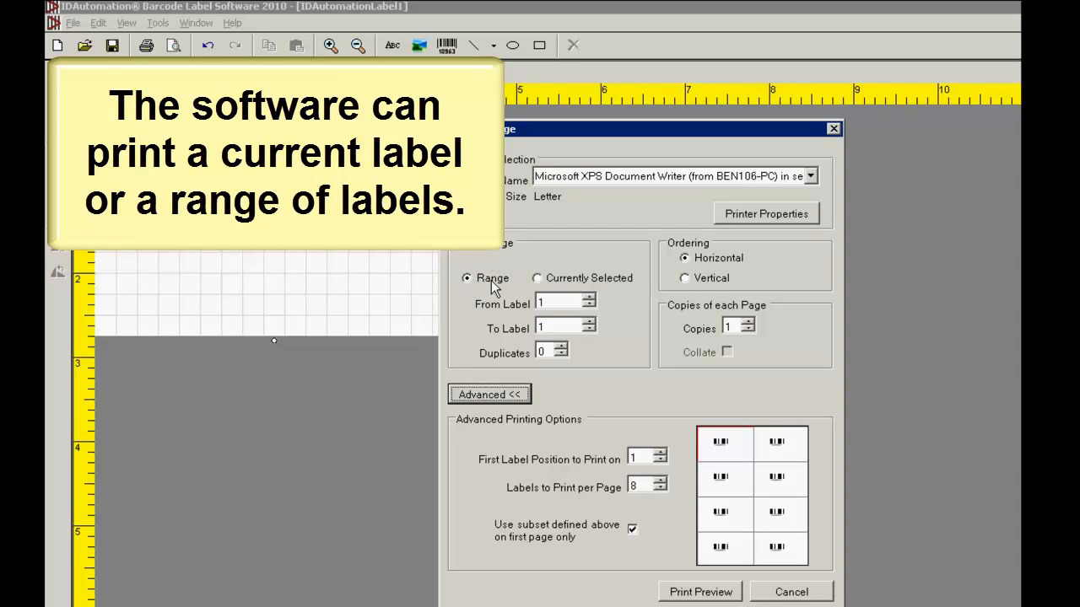
click(536, 278)
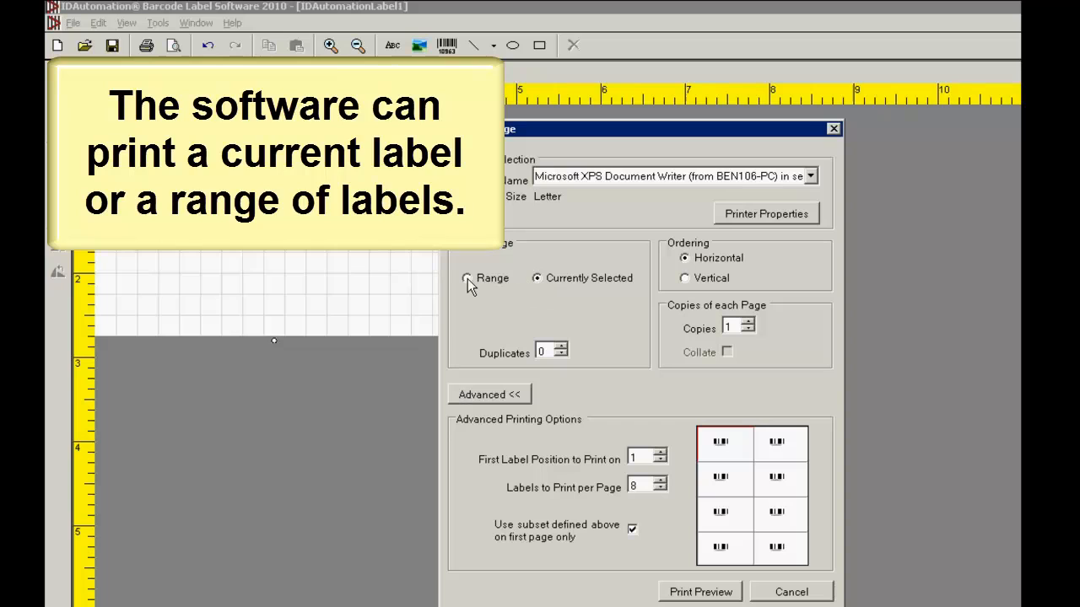
Step: Switch back to Range printing and raise To Label to 5
click(469, 279)
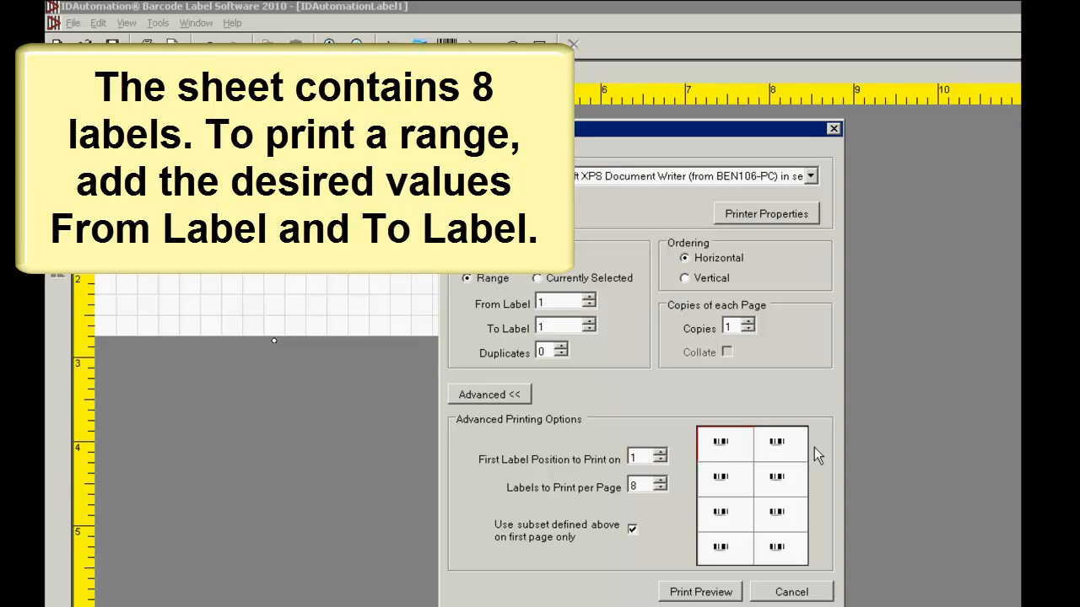
mouse_move(712, 566)
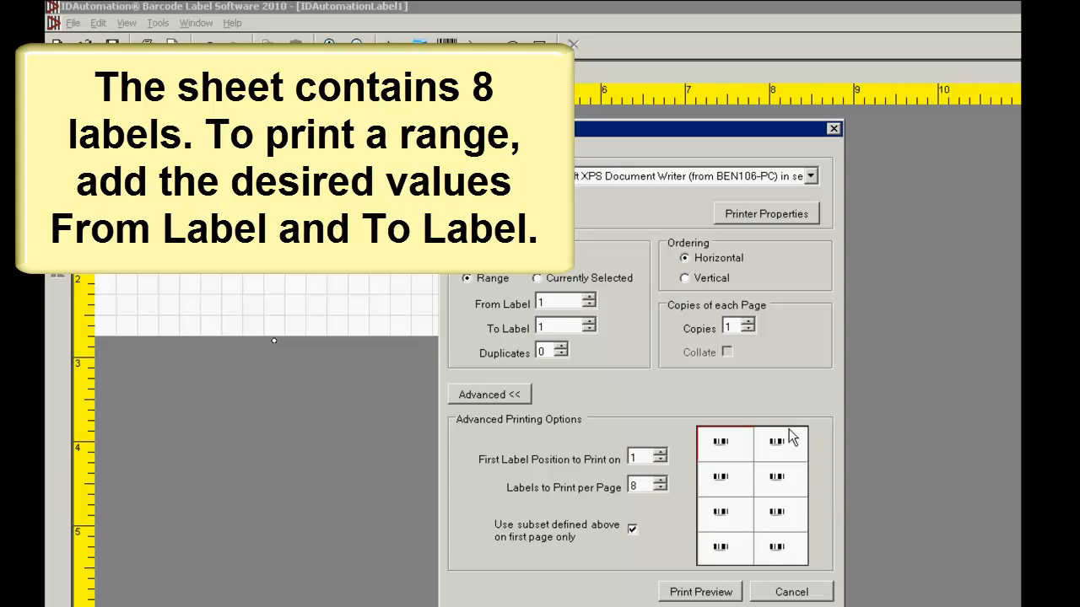
mouse_move(577, 323)
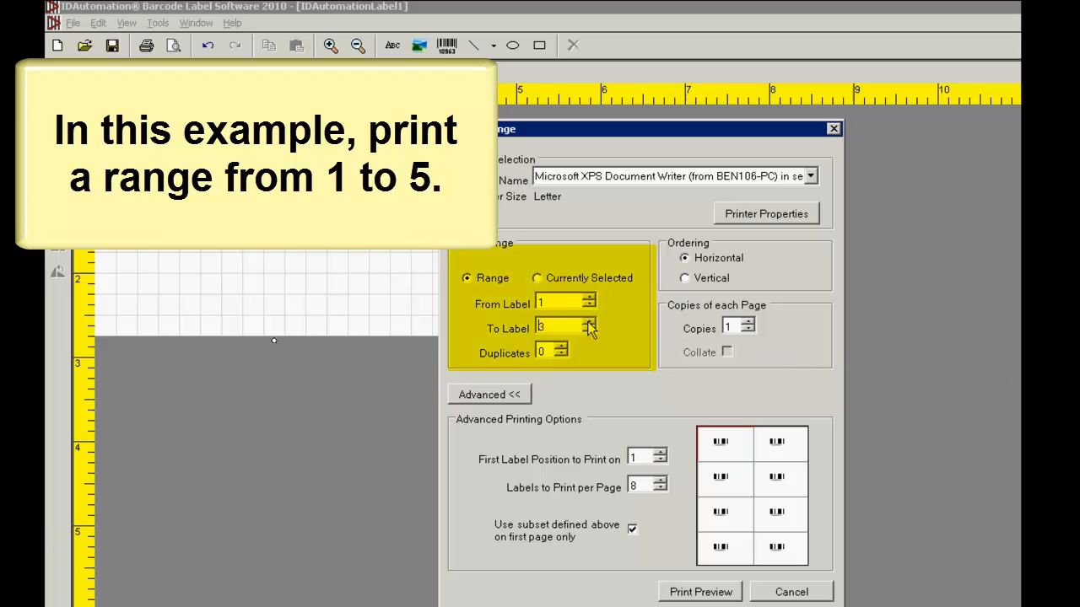
click(589, 331)
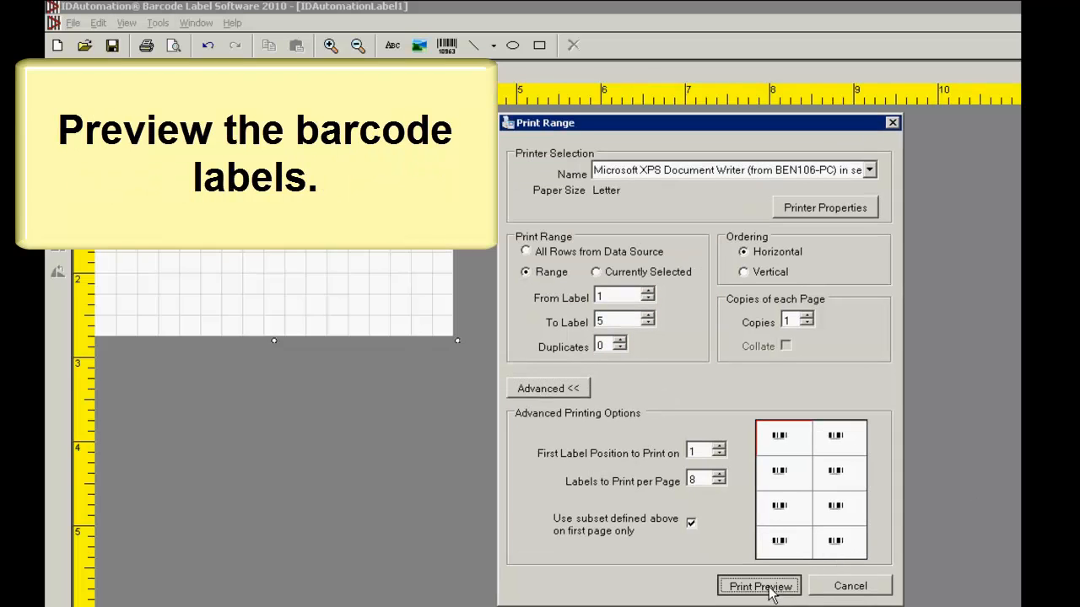
Step: Preview the letter sheet with five barcode labels laid out
click(759, 587)
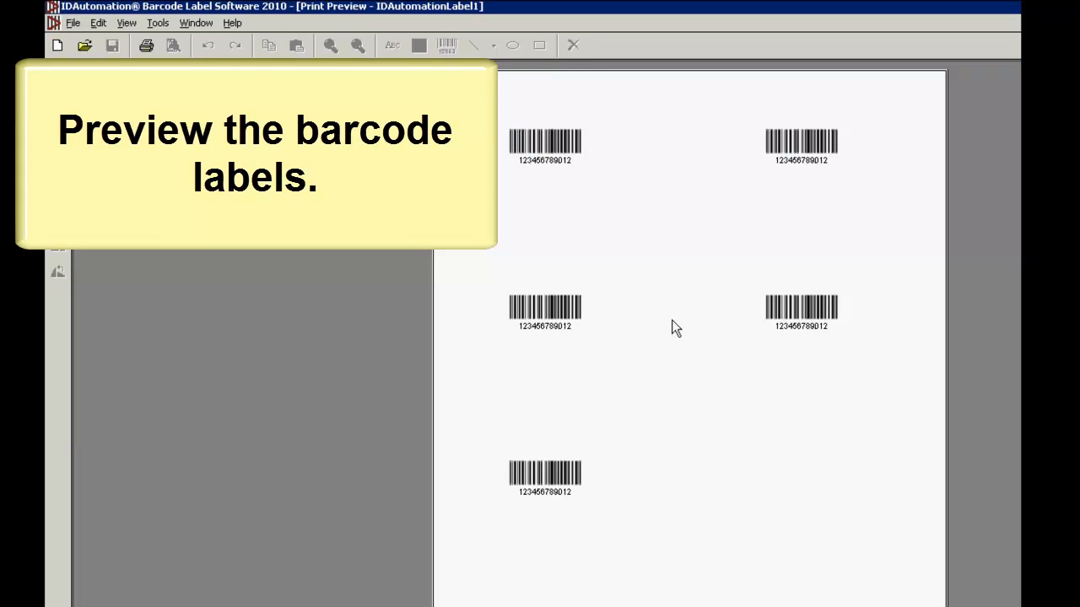
mouse_move(589, 186)
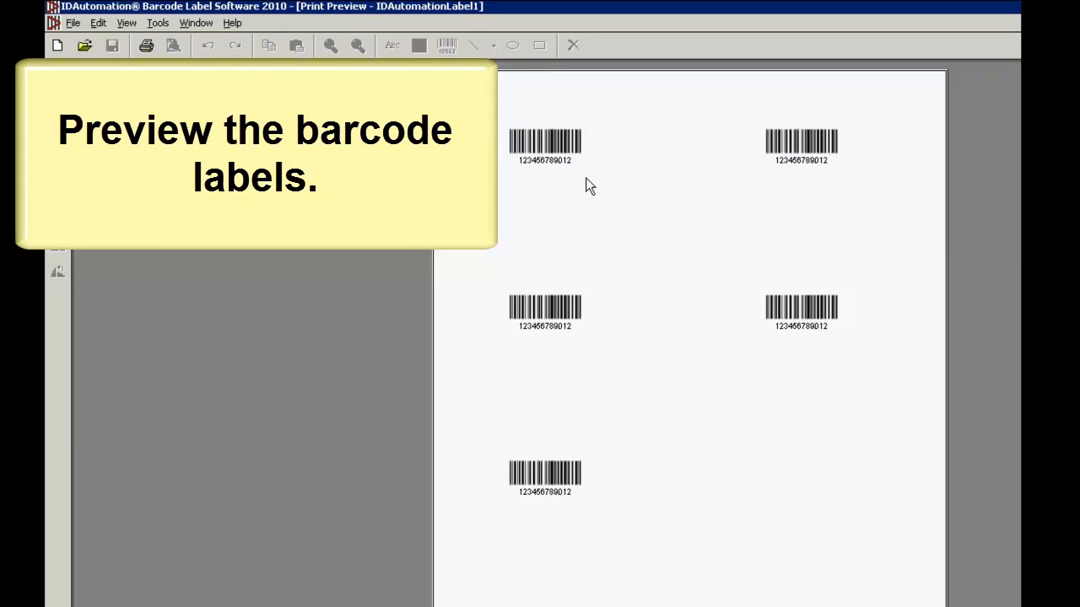
mouse_move(592, 436)
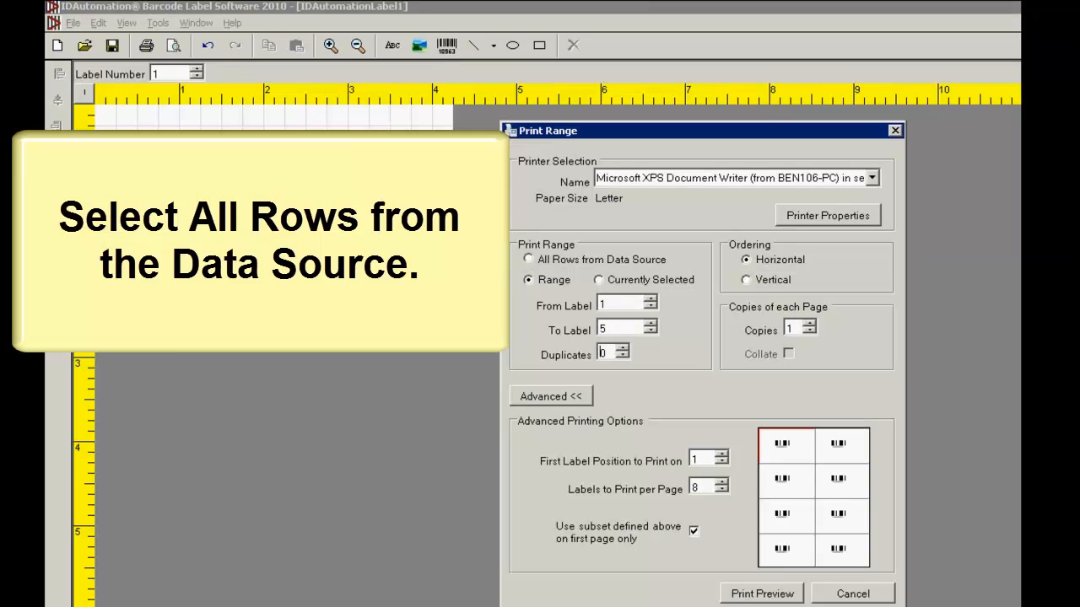
mouse_move(742, 365)
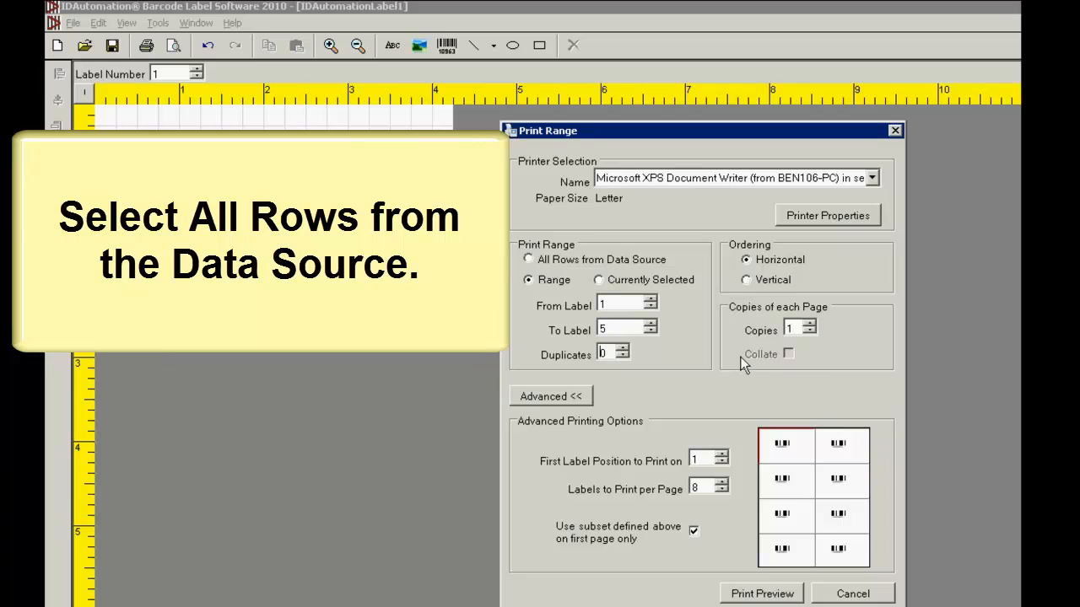
Step: Reopen Print Range with vertical ordering, labels 1 to 4 and one duplicate
click(528, 260)
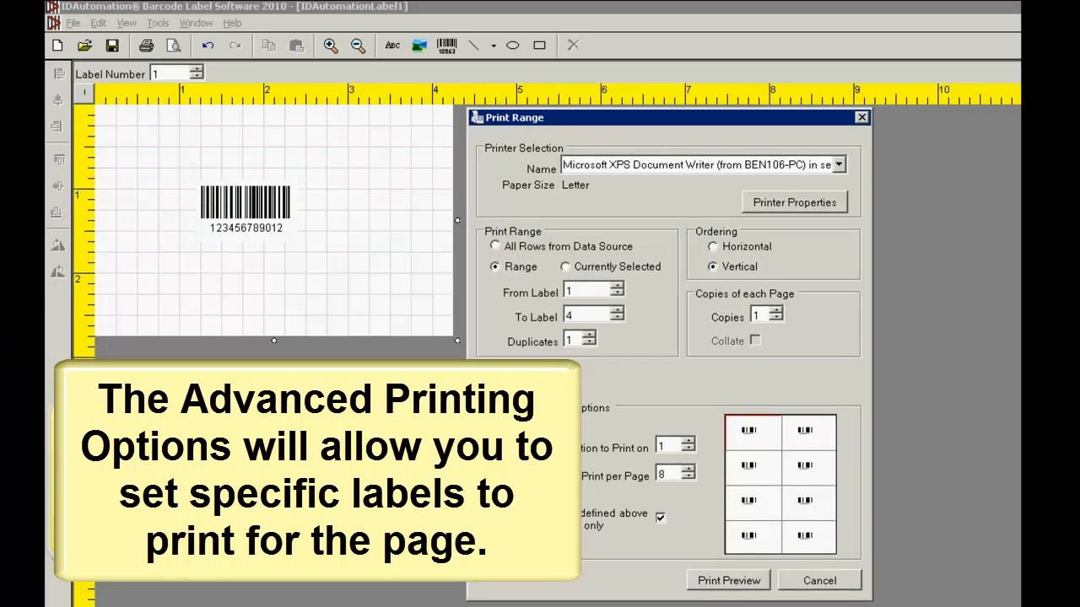
Step: Set the first label position to 2 and labels per page to 6
click(671, 445)
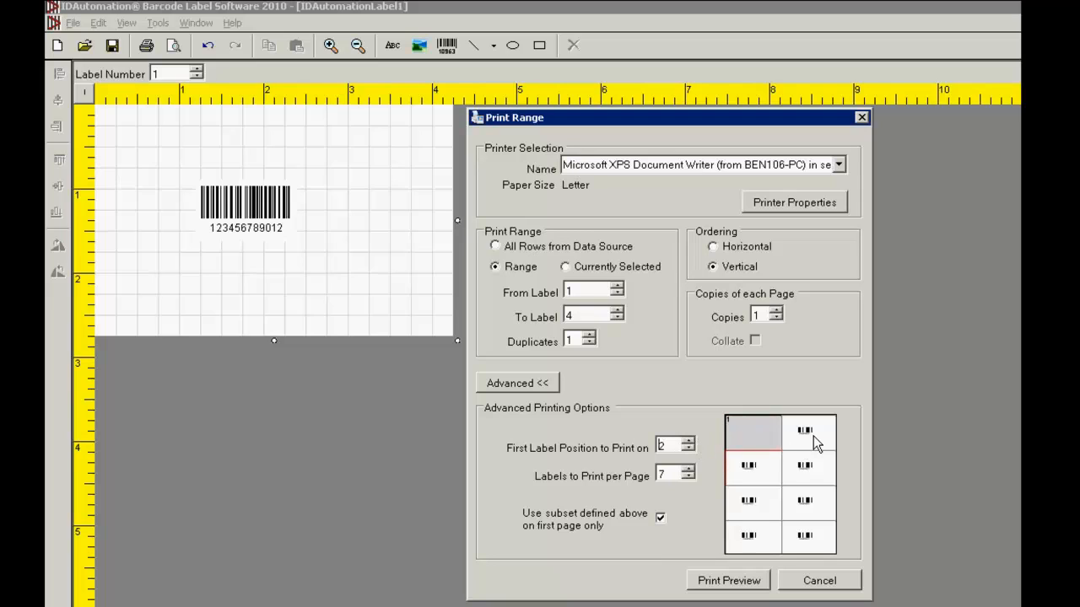
mouse_move(564, 493)
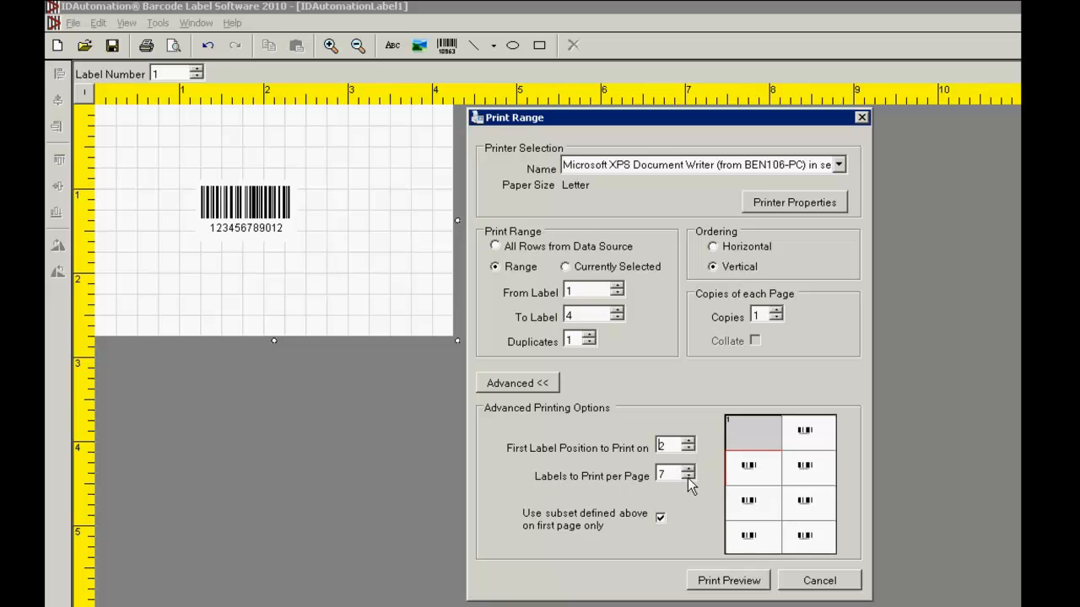
click(688, 479)
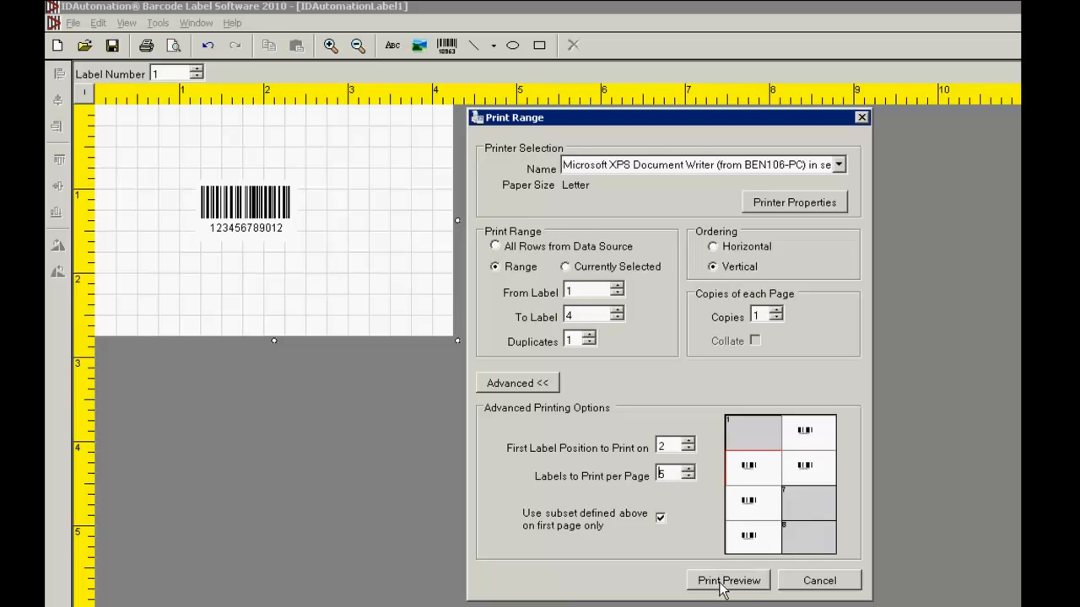
Step: Preview the sheet with four labels and the first position empty
click(727, 581)
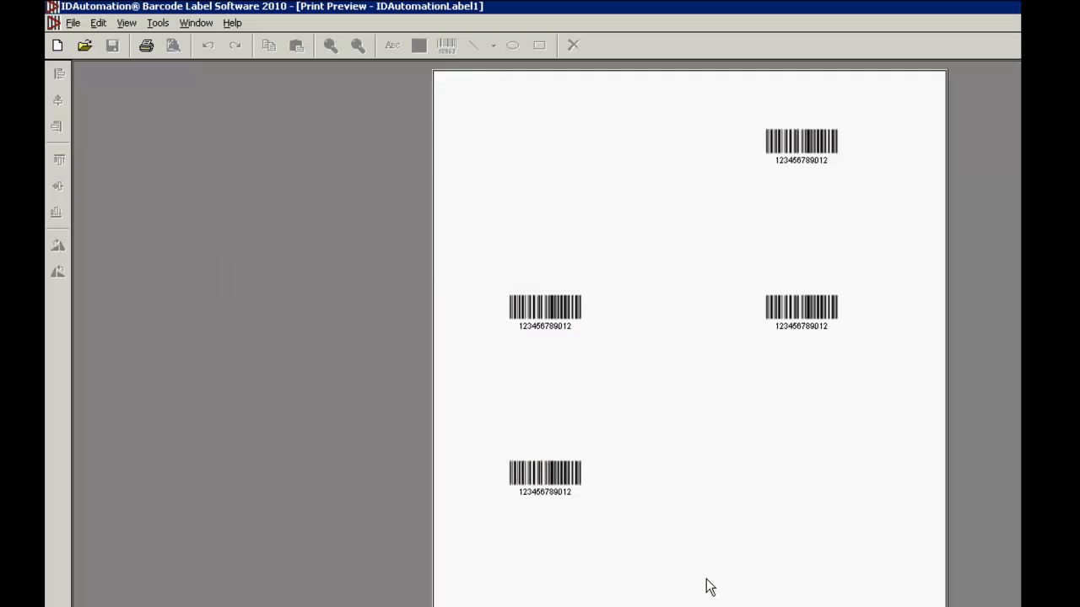
mouse_move(732, 492)
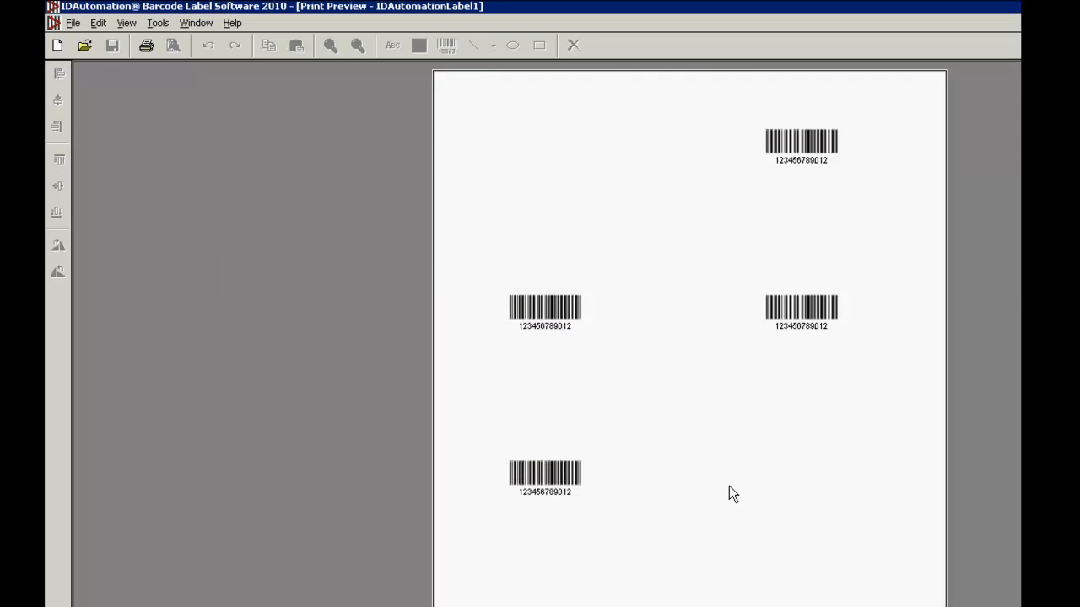